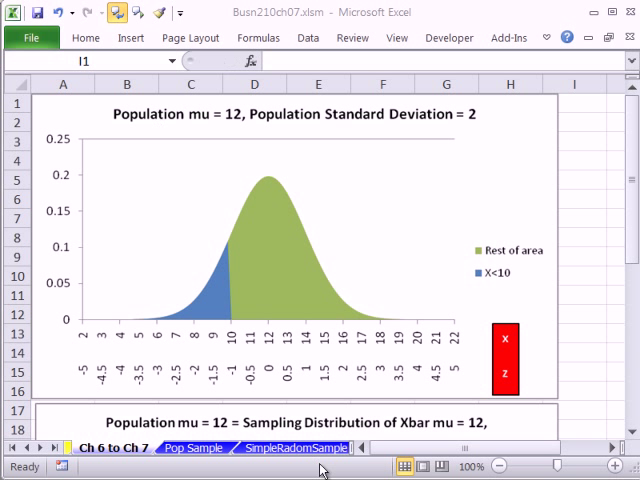
mouse_move(492, 180)
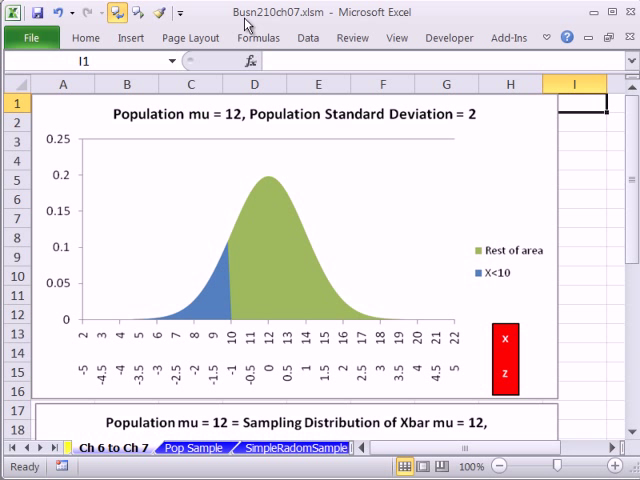
mouse_move(392, 378)
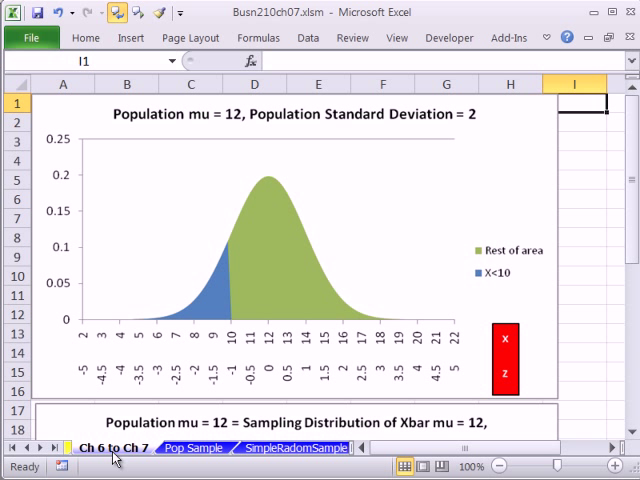
mouse_move(244, 380)
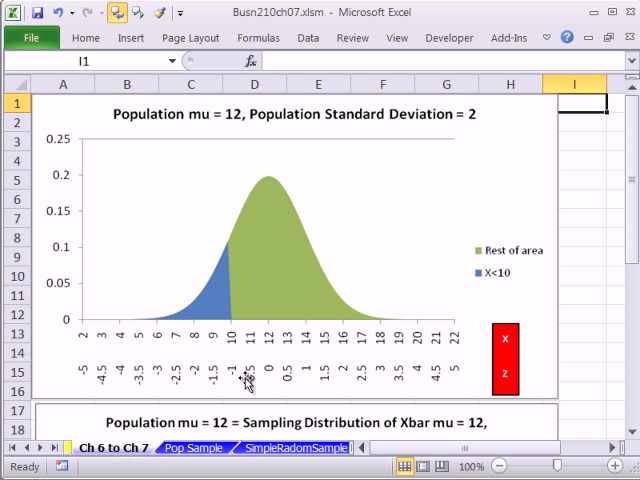
mouse_move(132, 132)
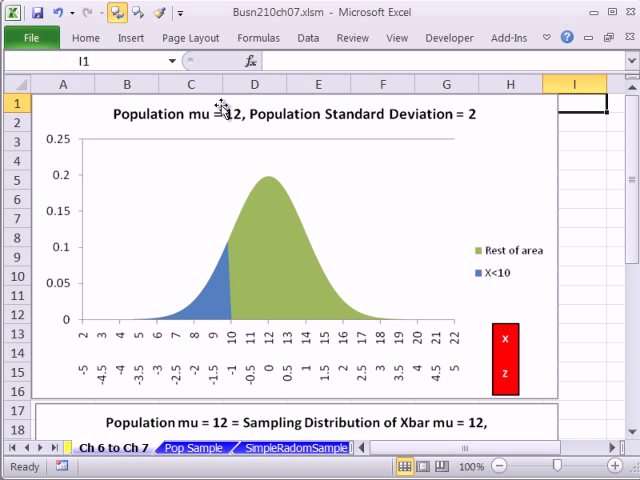
mouse_move(492, 140)
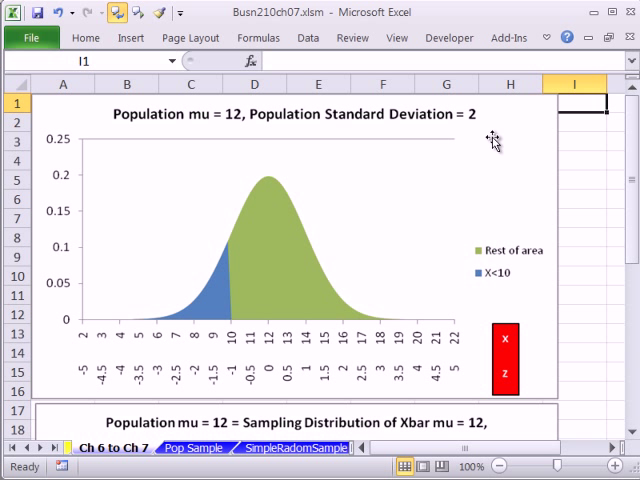
mouse_move(264, 164)
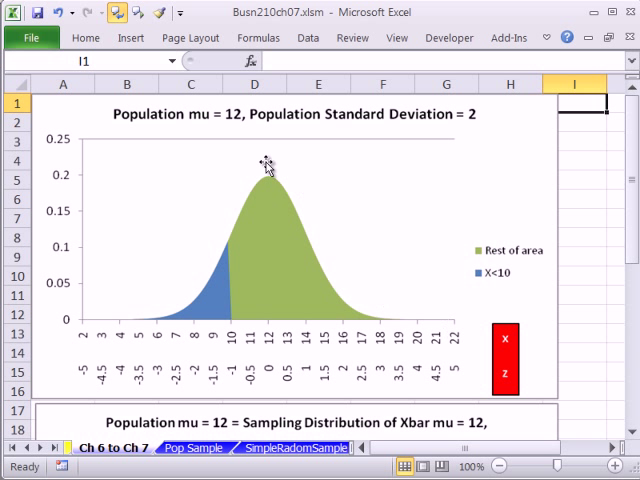
mouse_move(352, 324)
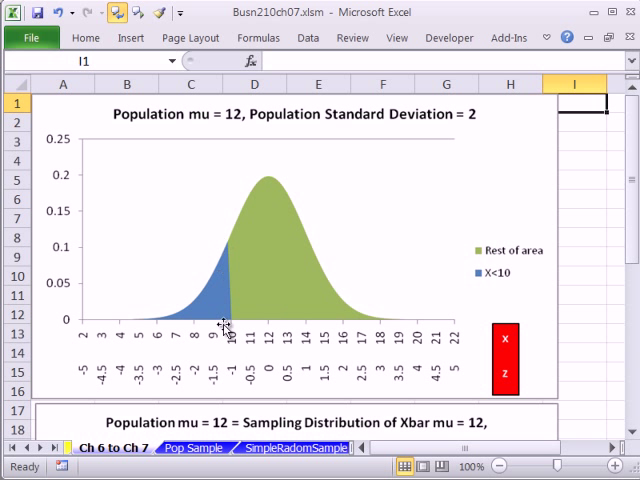
mouse_move(244, 292)
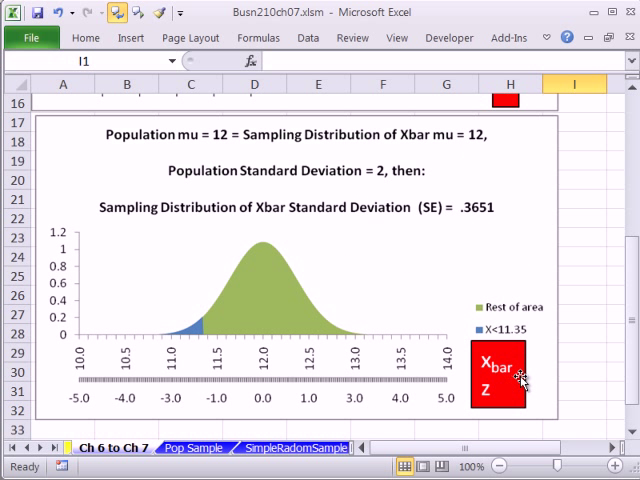
mouse_move(448, 360)
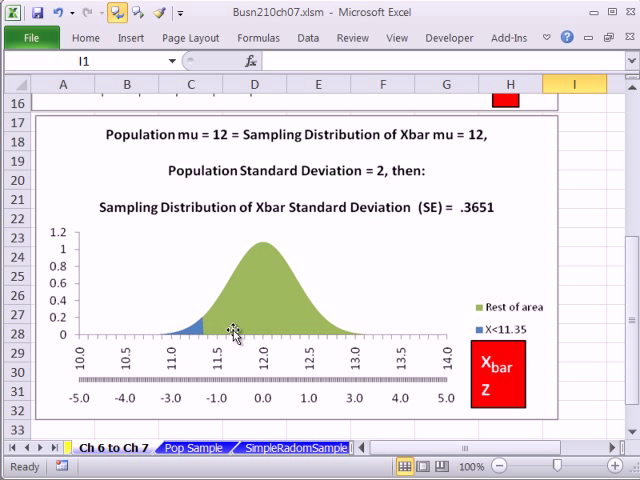
mouse_move(264, 358)
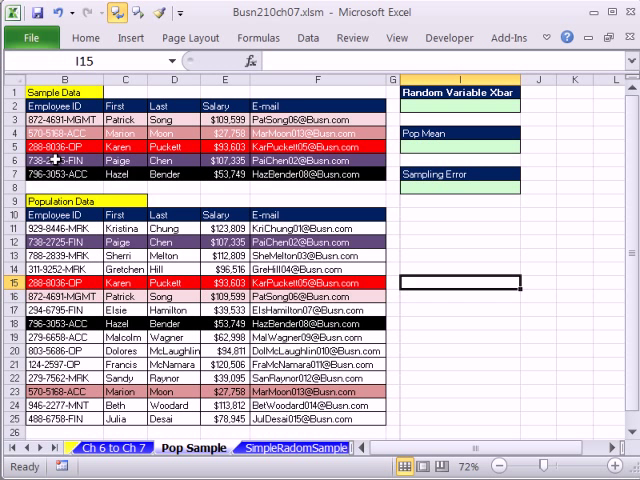
mouse_move(488, 376)
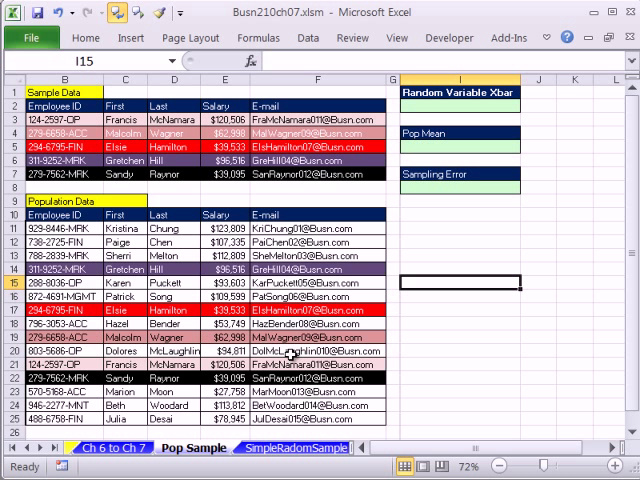
mouse_move(200, 122)
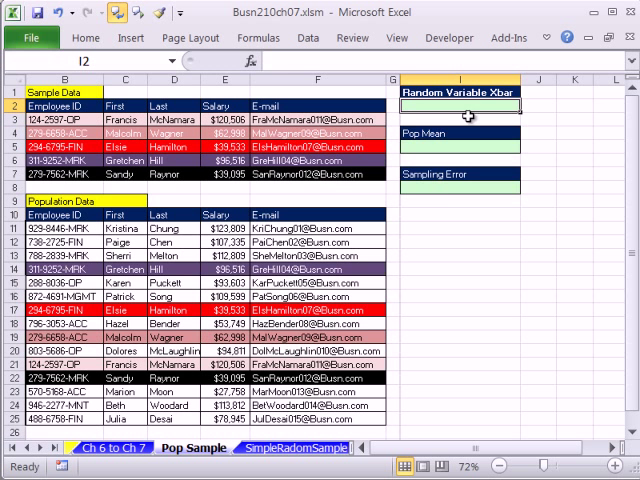
Compute the sample mean with =AVERAGE(E3:E7), giving Xbar of $72,206
text(=AVERAGE(E11:E25)
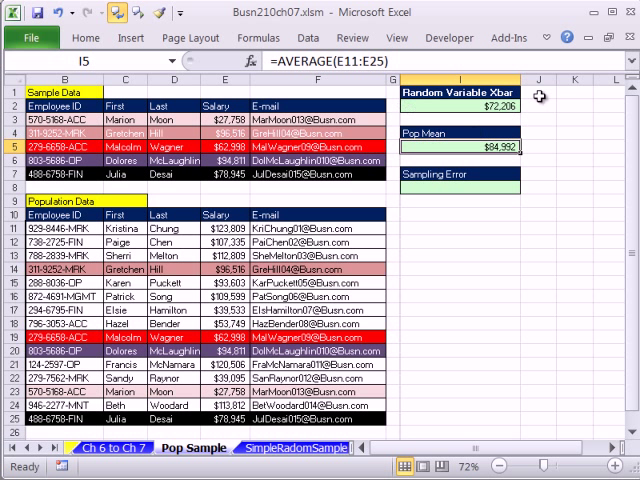
click(458, 92)
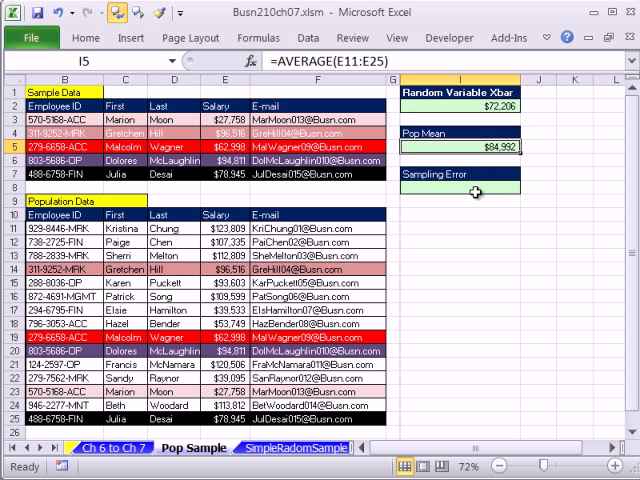
Start the sampling error formula referencing the Xbar and population mean cells (=I2-I5)
text(=I5)
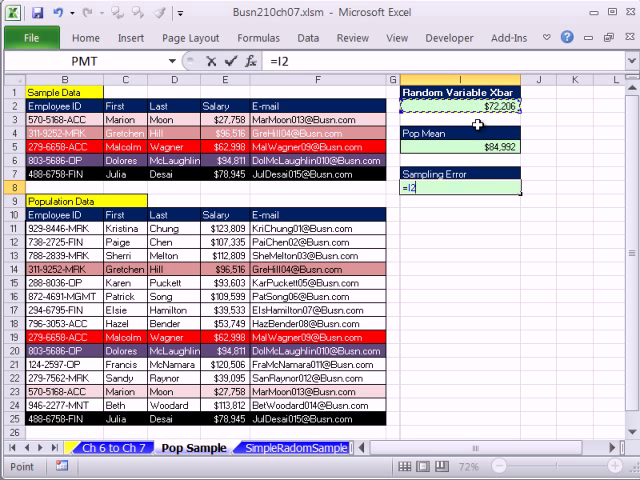
mouse_move(484, 128)
text(-I5)
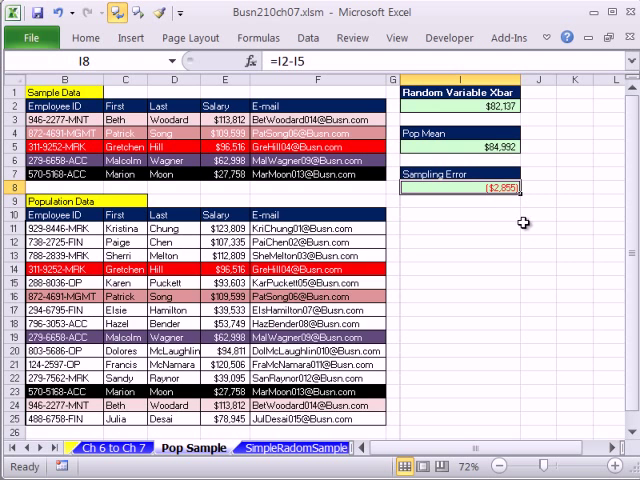
Recalculate with F9 to redraw the sample, giving a sampling error of $1,659, and review I2's formula
key(f9)
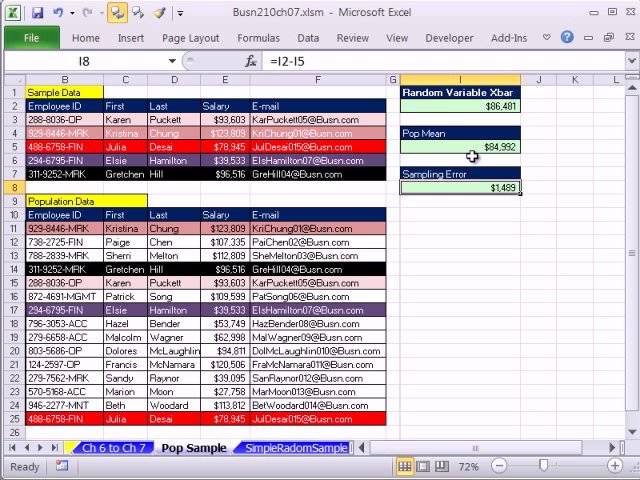
click(464, 104)
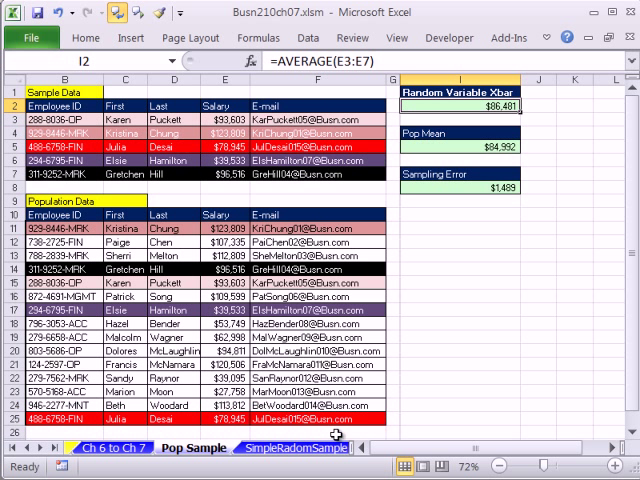
mouse_move(324, 132)
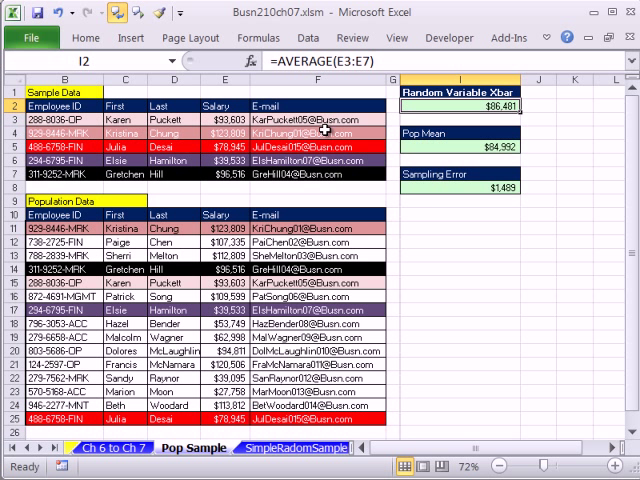